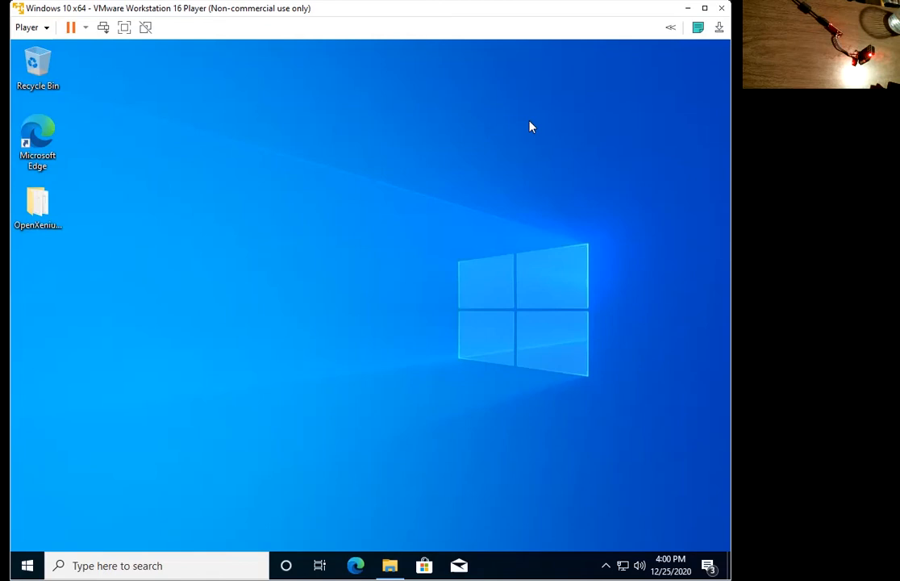
{"action": "mouse_move", "coordinate": [204, 226]}
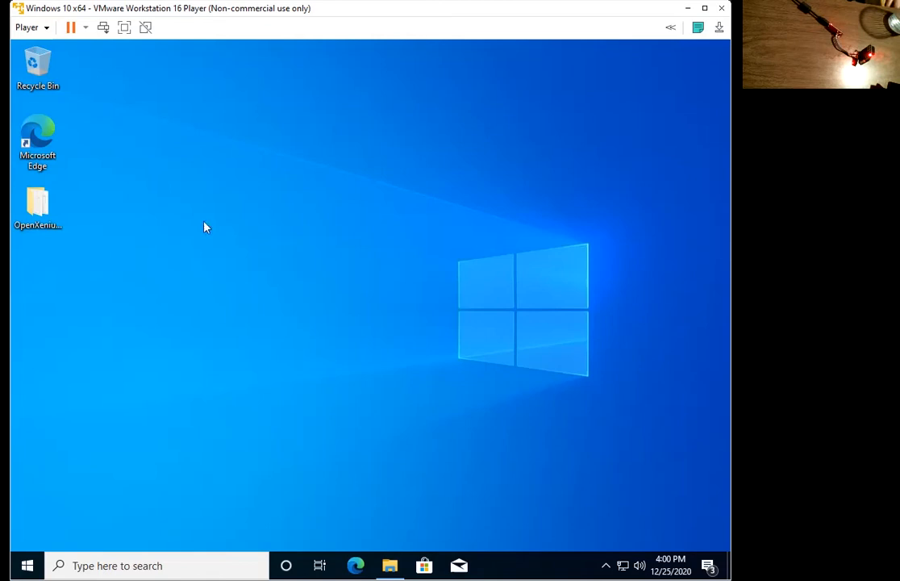
Open the OpenXenium_Auto_OpenOCD folder and launch zadig-2.5, declining online update checks.
{"action": "left_click", "coordinate": [37, 202]}
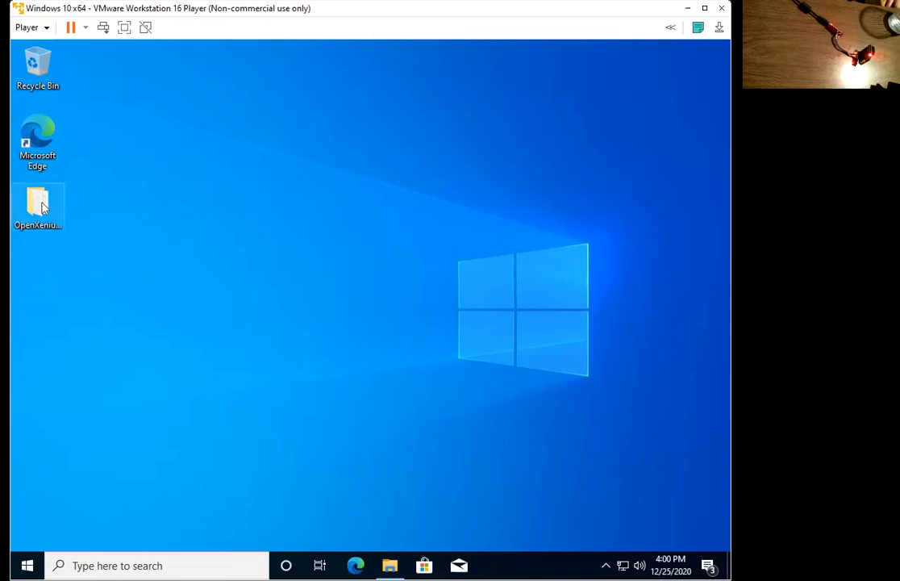
{"action": "double_click", "coordinate": [37, 197]}
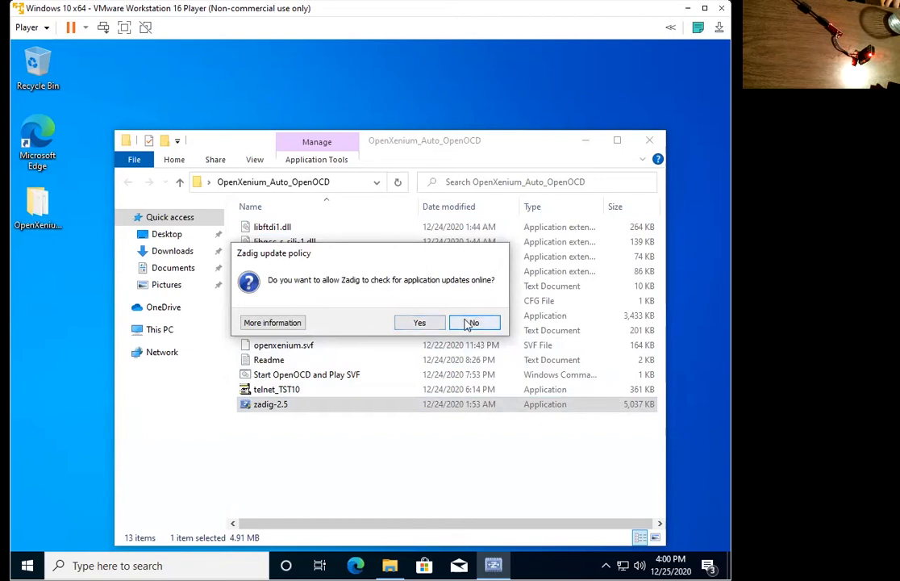
{"action": "left_click", "coordinate": [473, 322]}
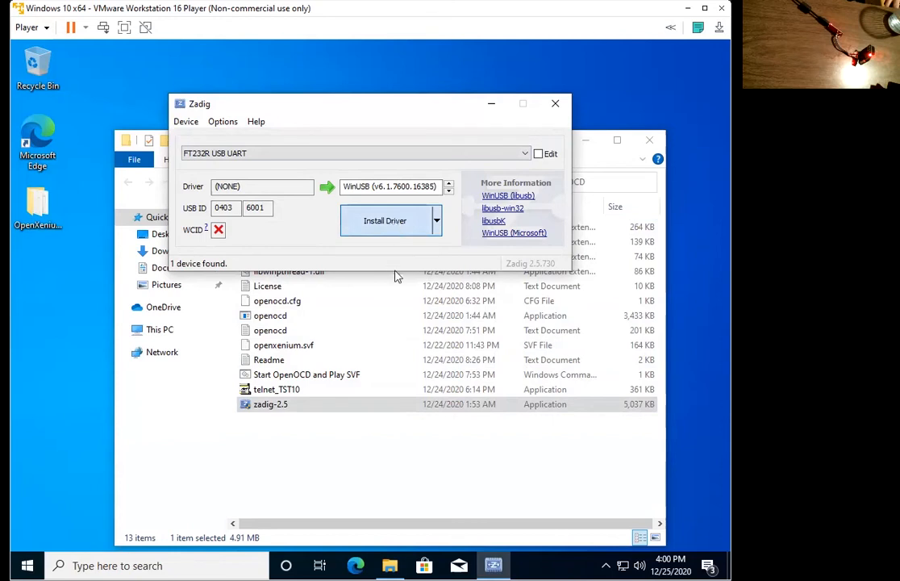
{"action": "mouse_move", "coordinate": [429, 329]}
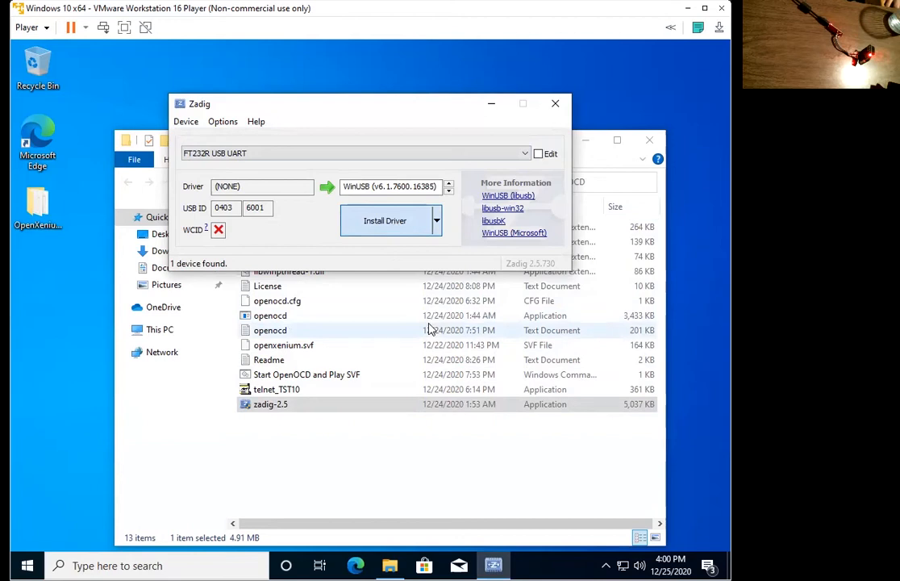
{"action": "mouse_move", "coordinate": [385, 229]}
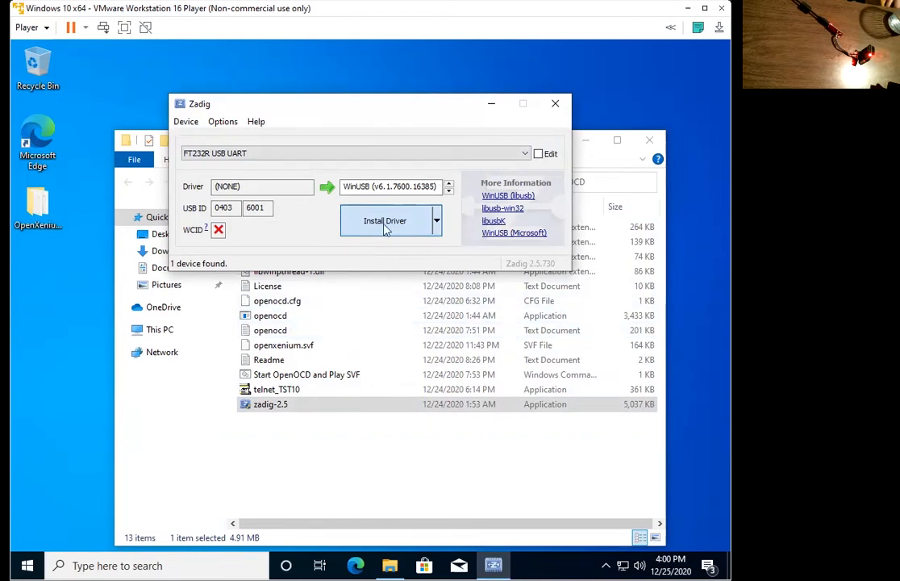
Install WinUSB on the FT232R USB UART, close Zadig, and select 'Start OpenOCD and Play SVF'.
{"action": "left_click", "coordinate": [385, 220]}
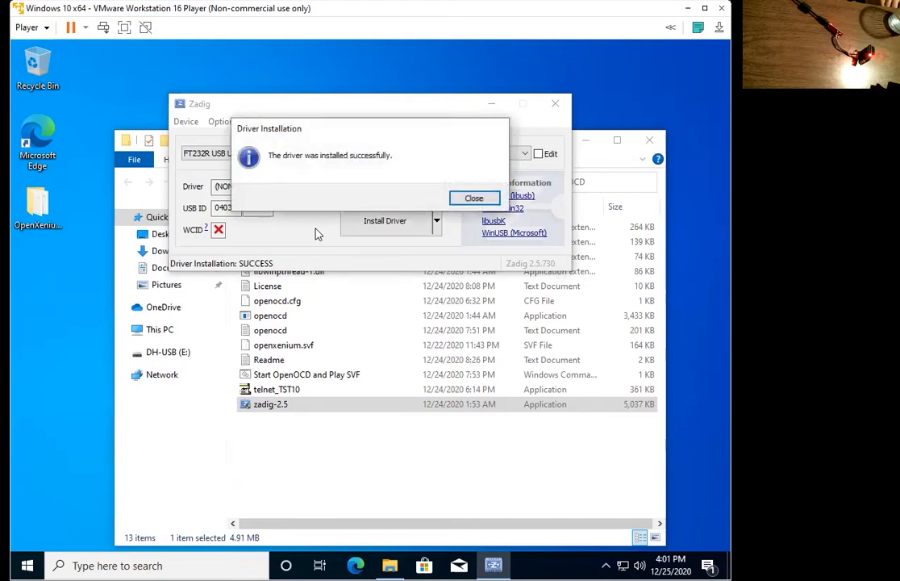
{"action": "left_click", "coordinate": [474, 198]}
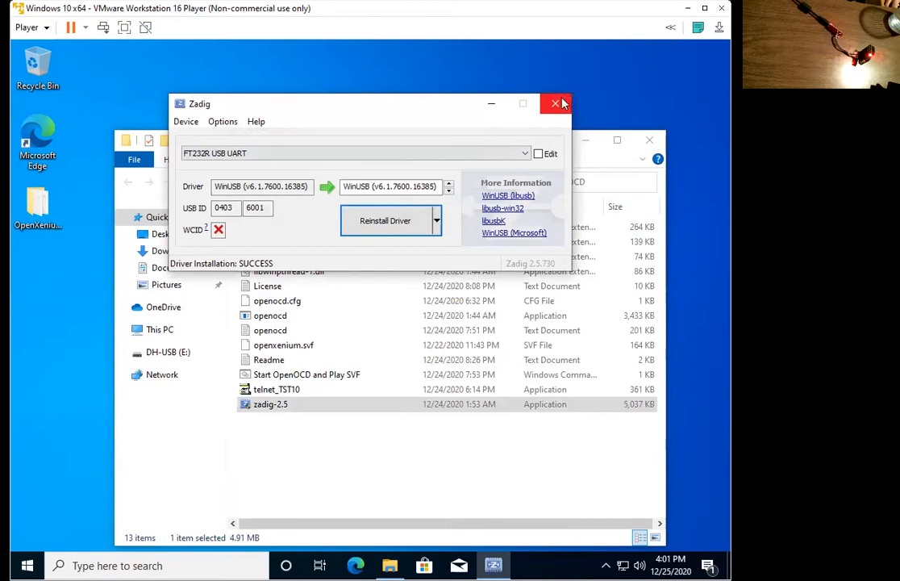
{"action": "mouse_move", "coordinate": [554, 103]}
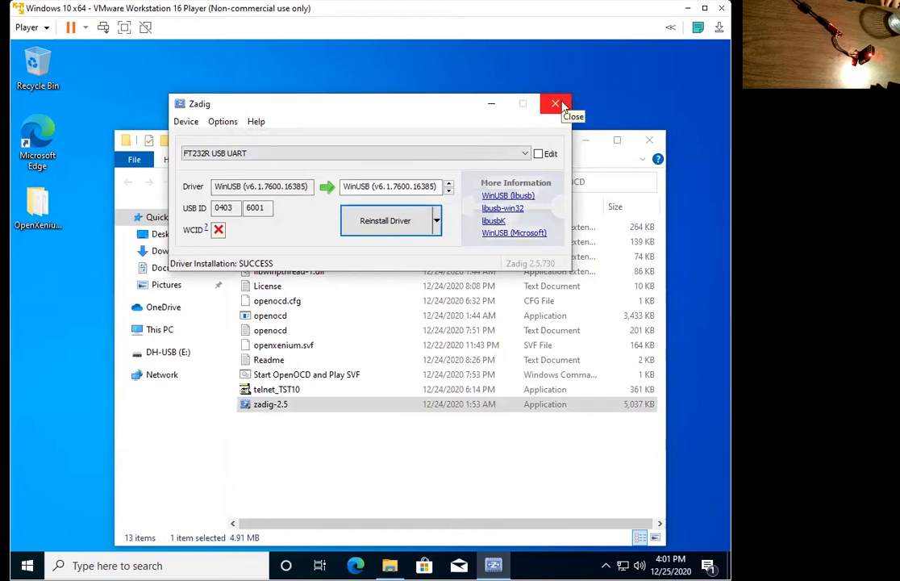
{"action": "left_click", "coordinate": [554, 103]}
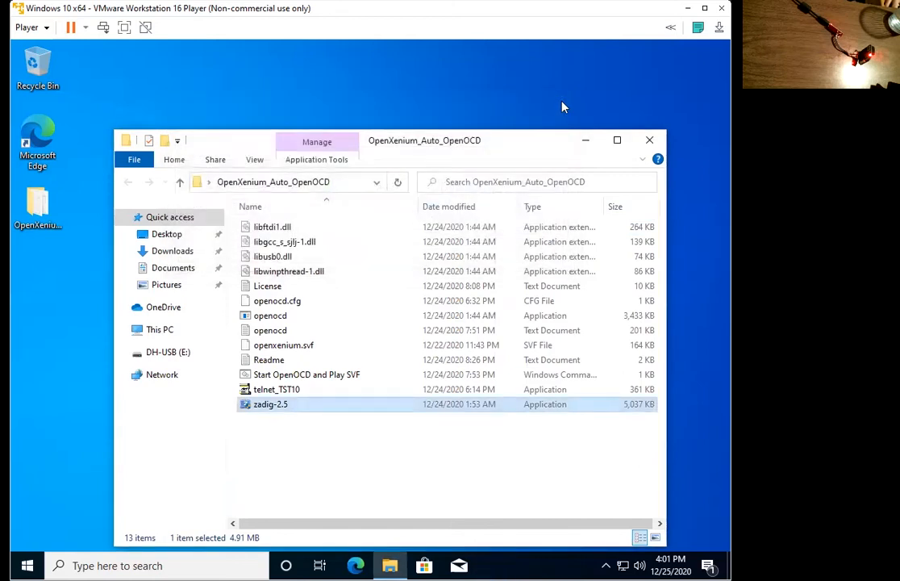
{"action": "left_click", "coordinate": [306, 374]}
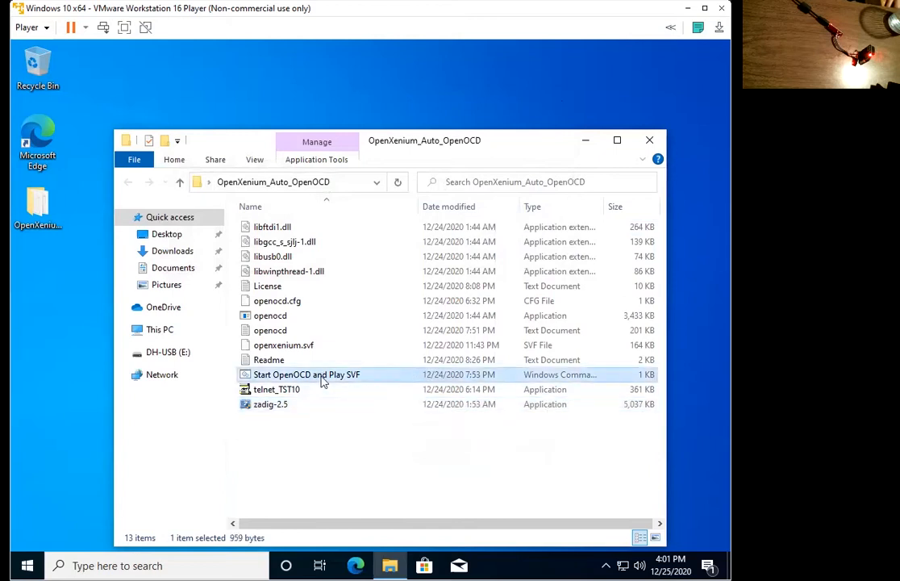
Run the 'Start OpenOCD and Play SVF' script to launch OpenOCD and the Telnet Scripting Tool.
{"action": "double_click", "coordinate": [305, 374]}
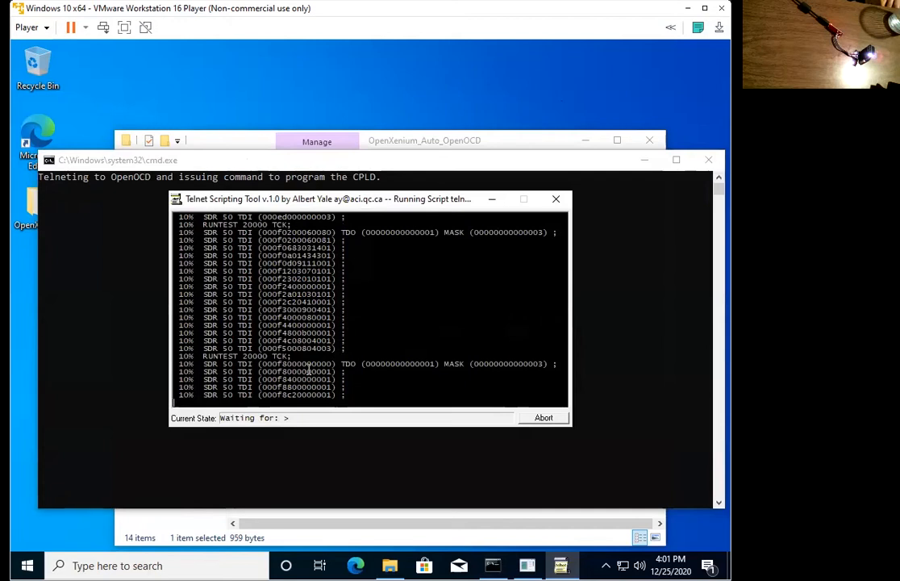
{"action": "mouse_move", "coordinate": [437, 378]}
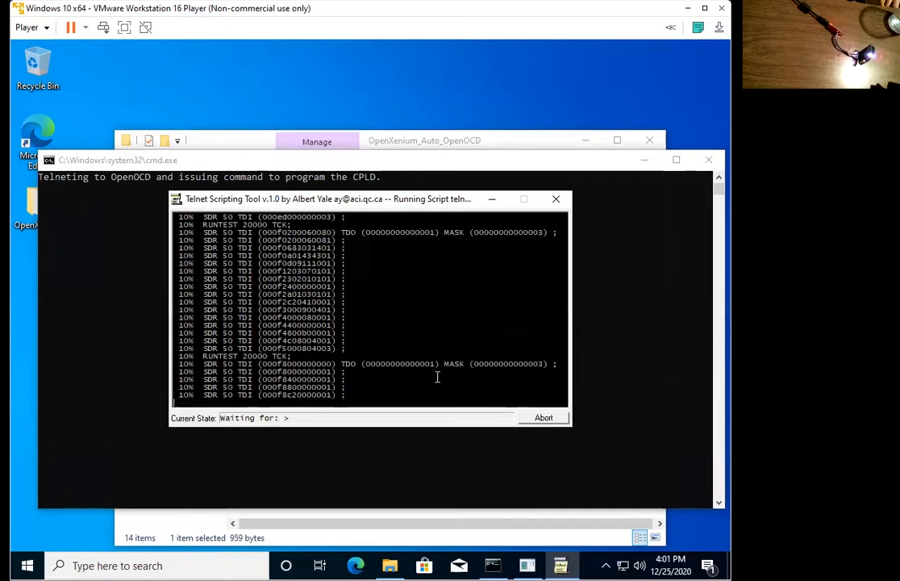